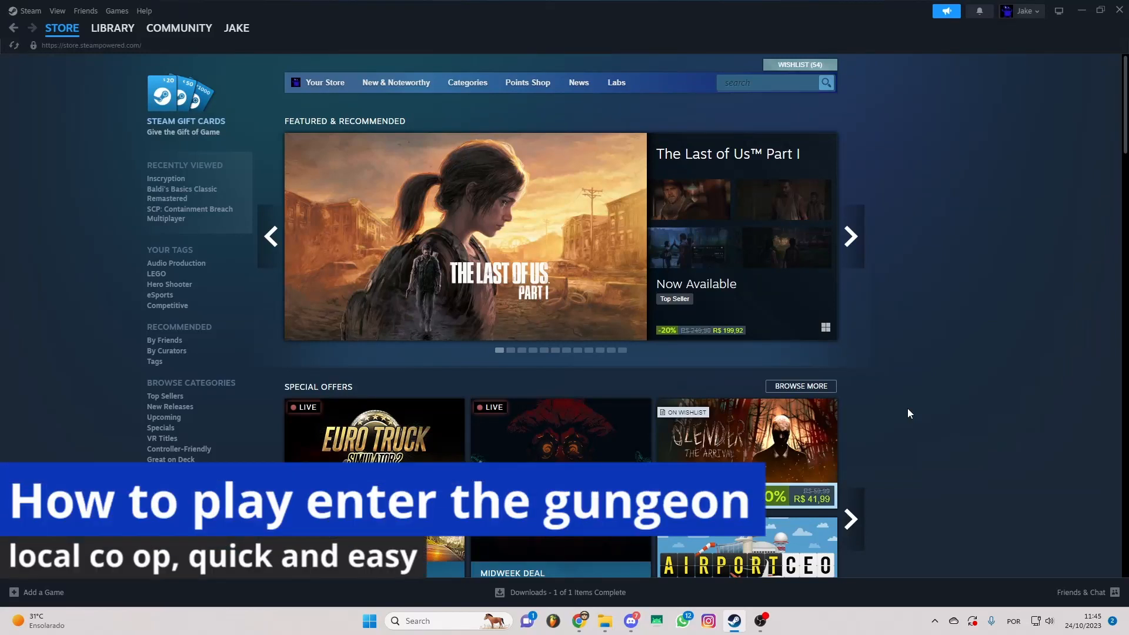
- Dismiss the Steam Store window to show the Windows desktop
left_click(849, 236)
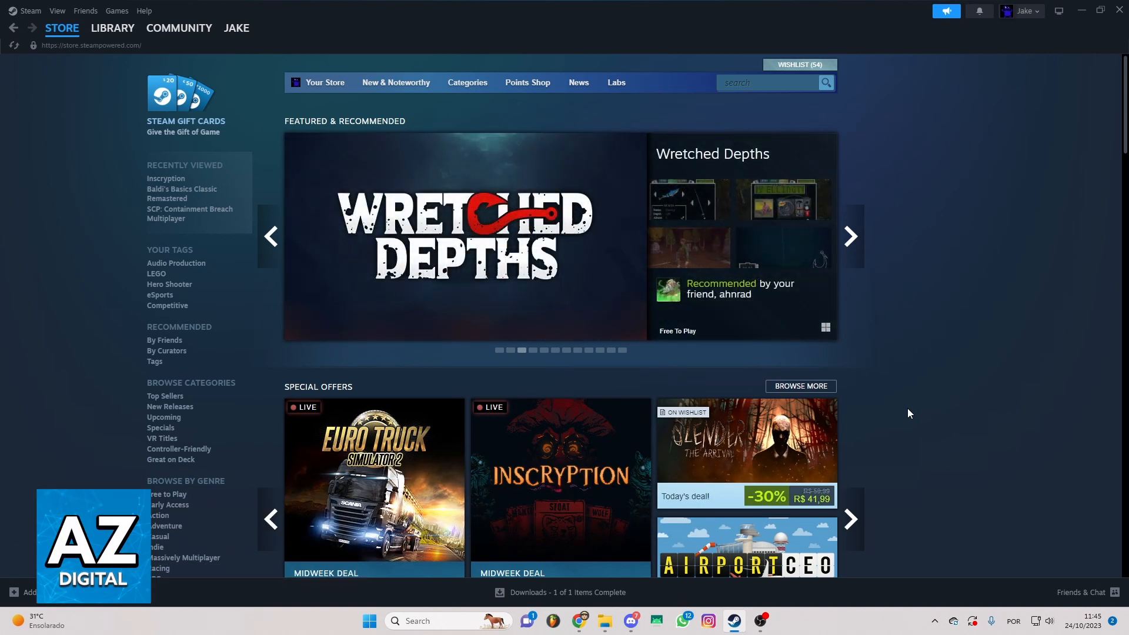
mouse_move(281, 215)
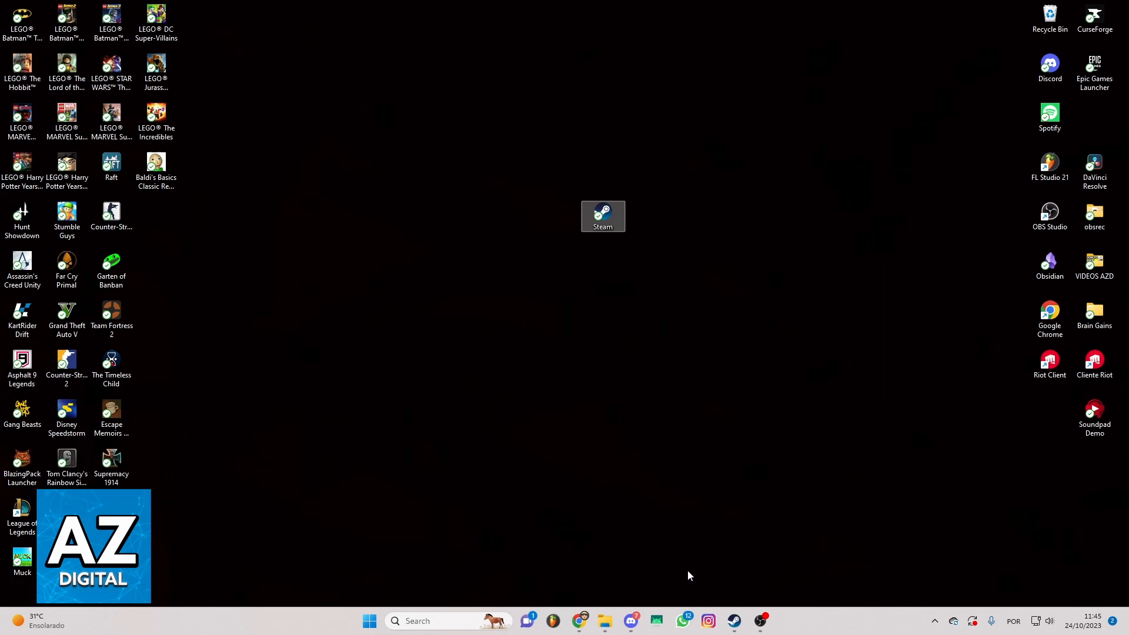
- Relaunch Steam from the desktop icon and browse the Store's New & Noteworthy menu
double_click(603, 216)
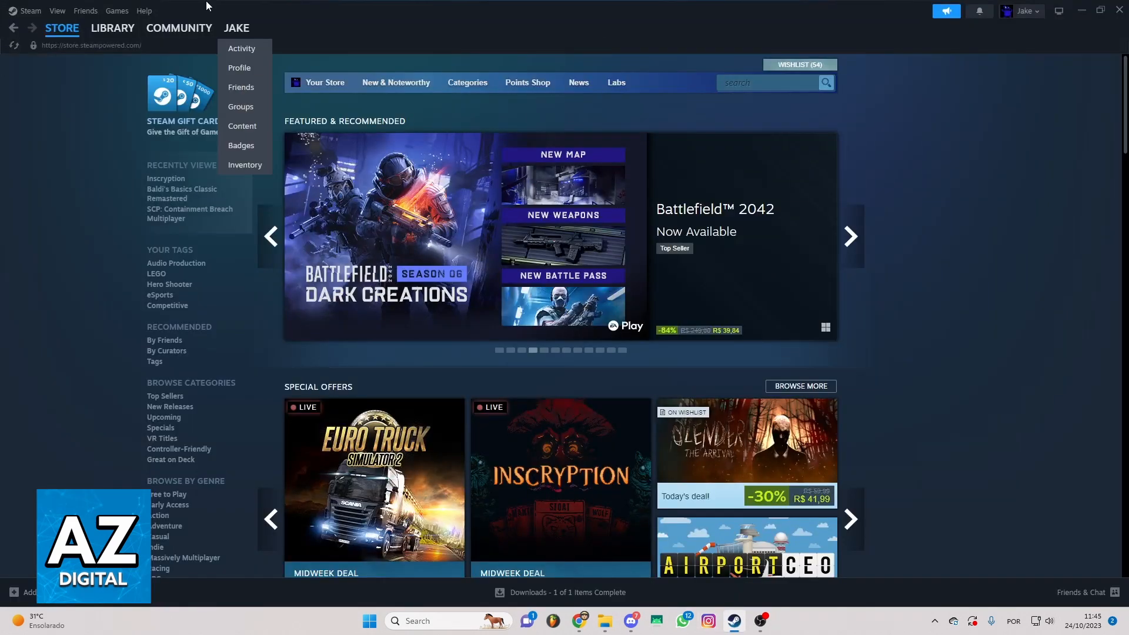
mouse_move(372, 175)
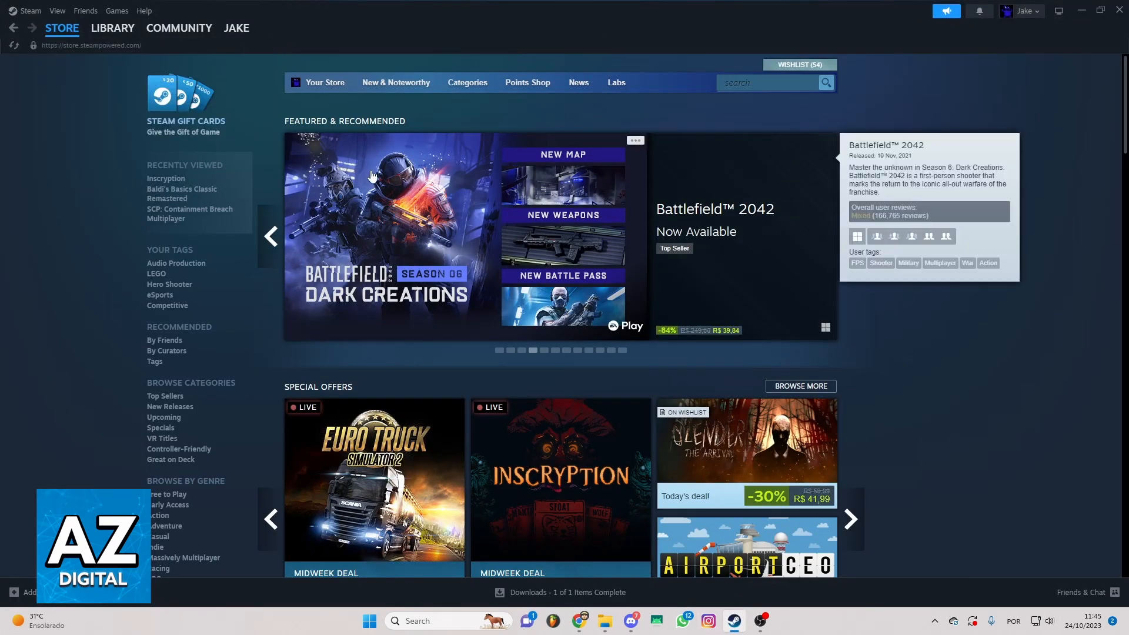
mouse_move(332, 65)
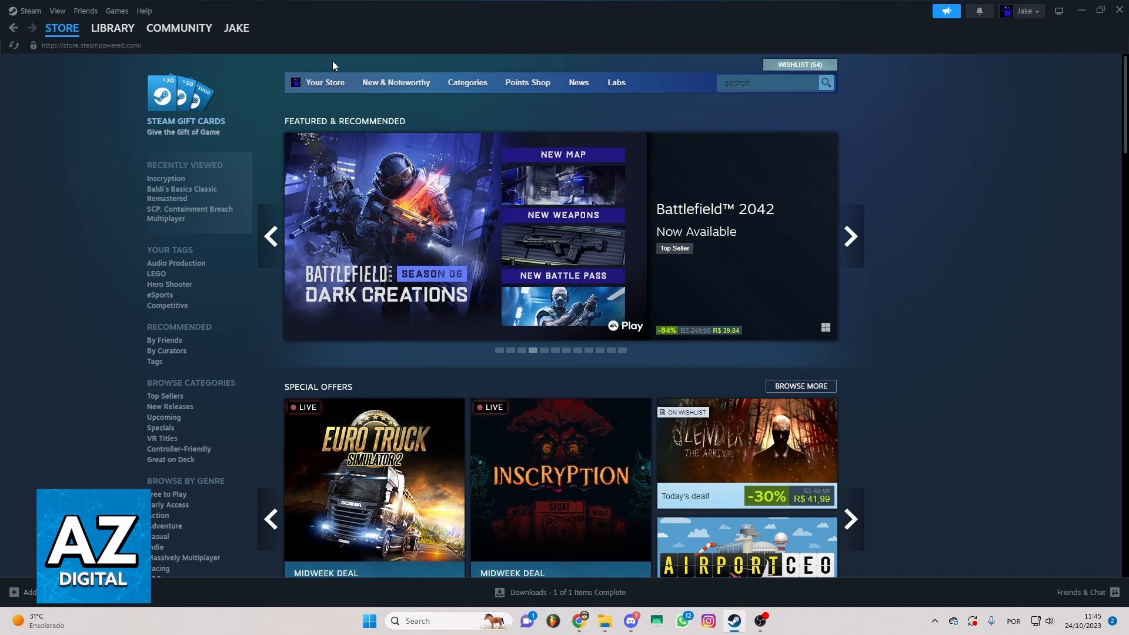
mouse_move(40, 81)
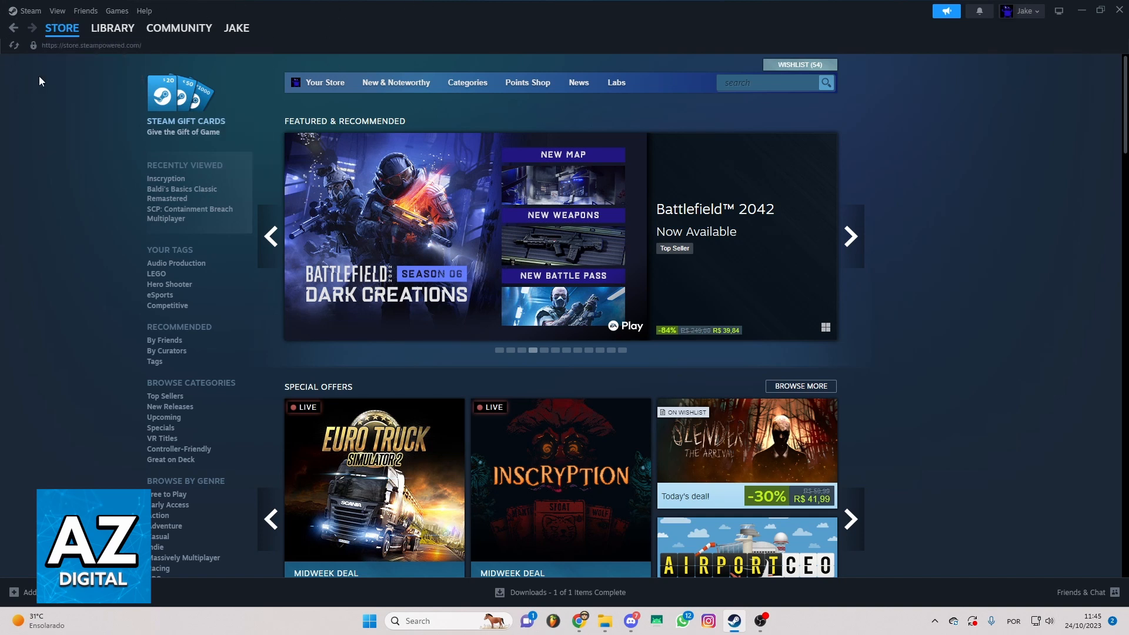
left_click(179, 28)
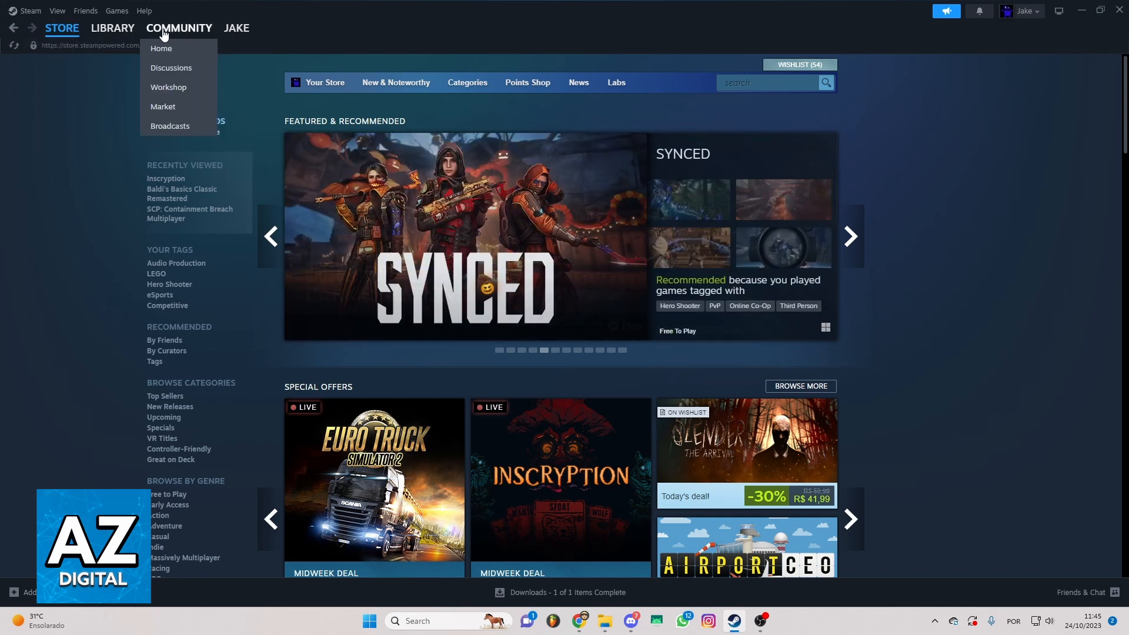
left_click(604, 128)
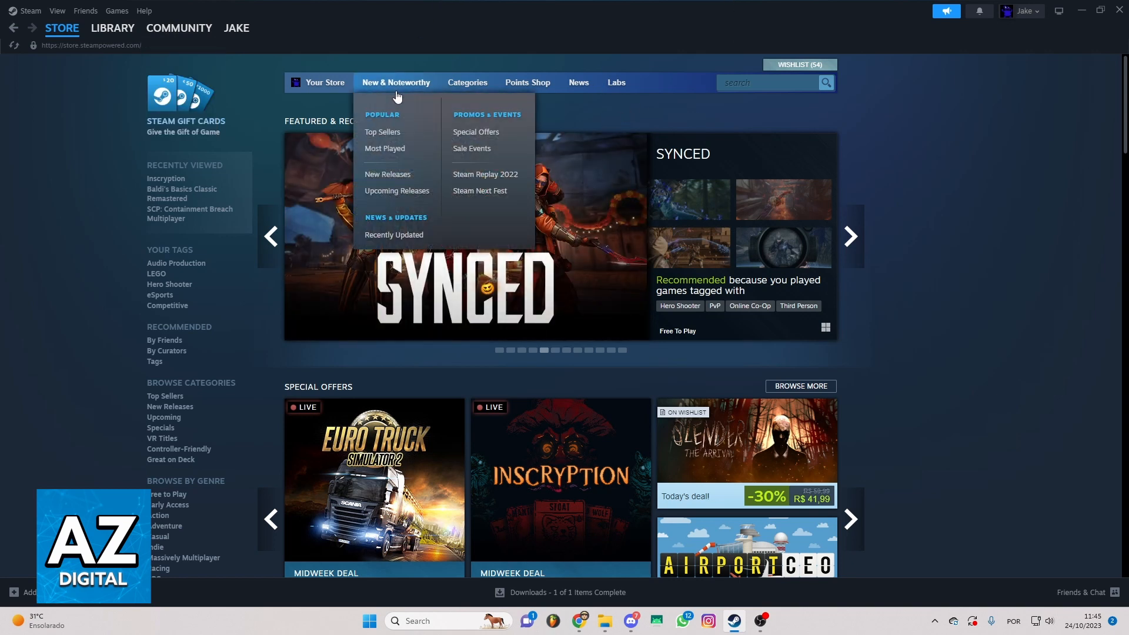
mouse_move(366, 55)
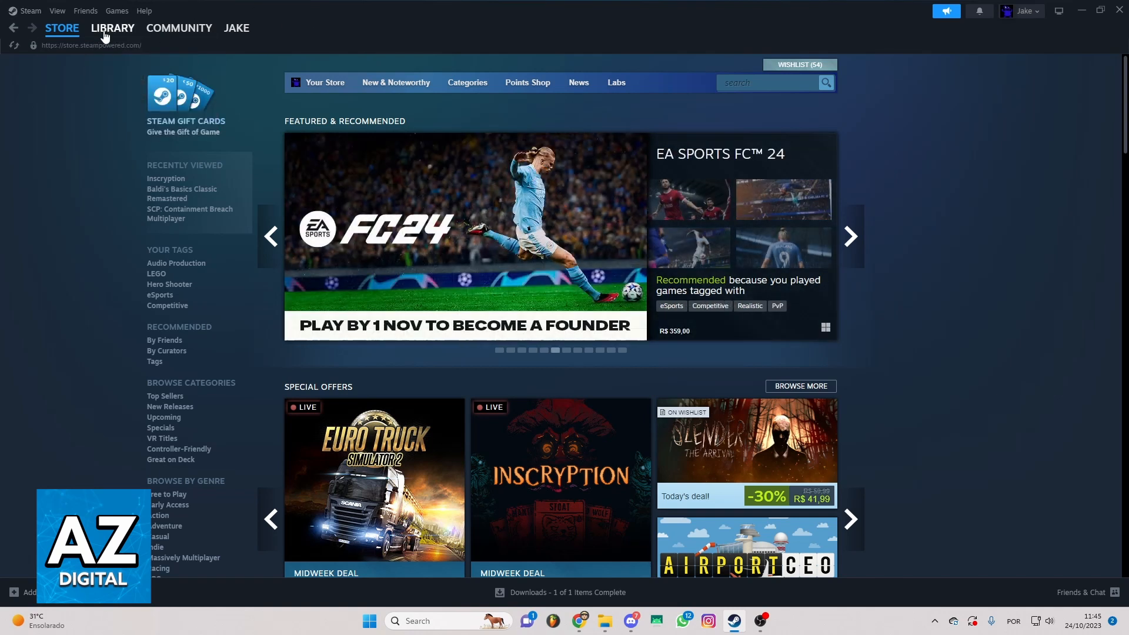
- Open the Library and scroll through the games list, landing on Gravewood High
left_click(113, 28)
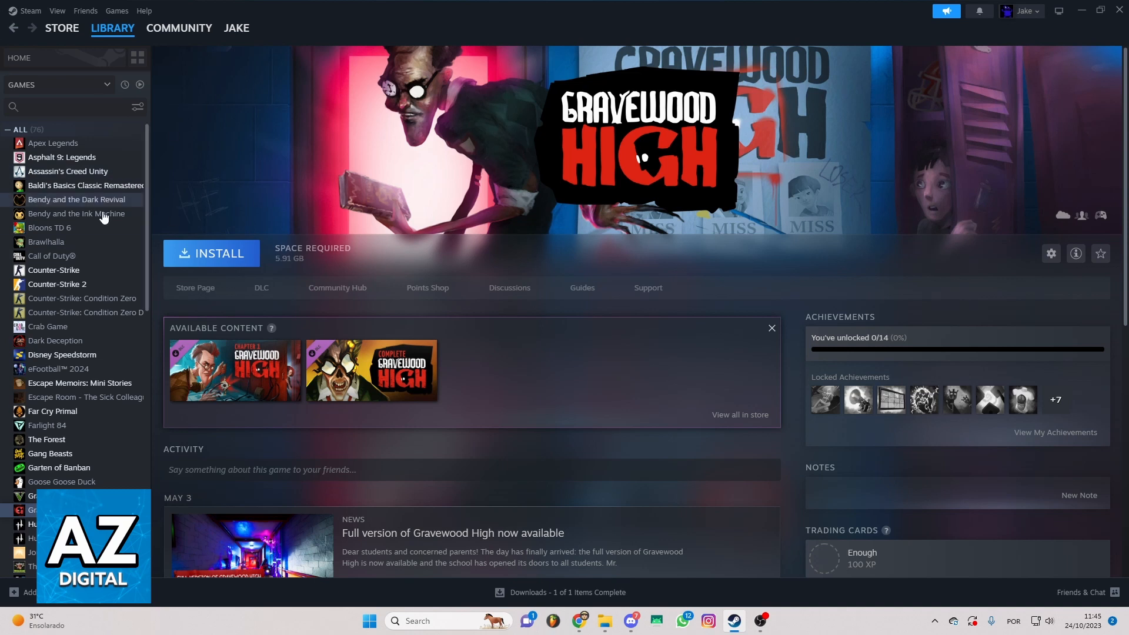
mouse_move(180, 228)
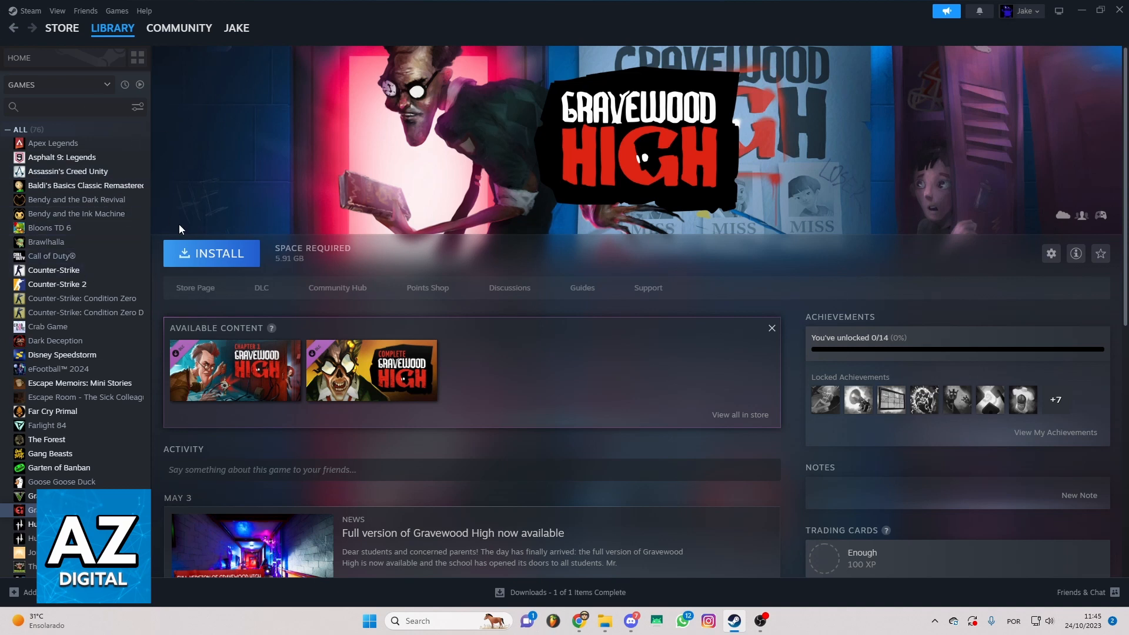
scroll("down", 3)
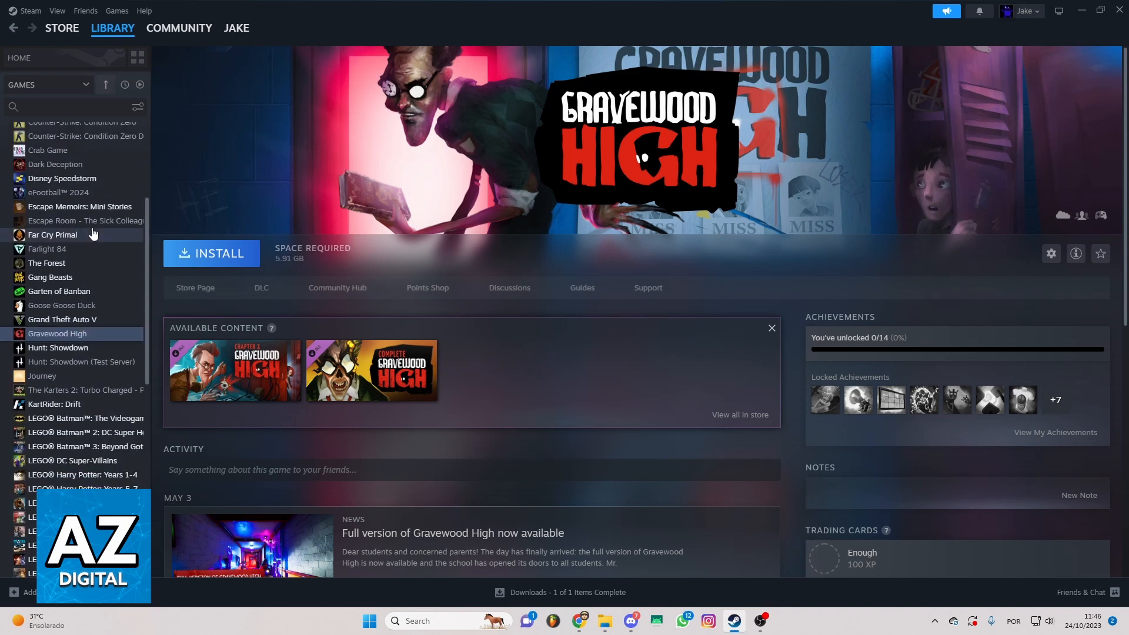
scroll("down", 3)
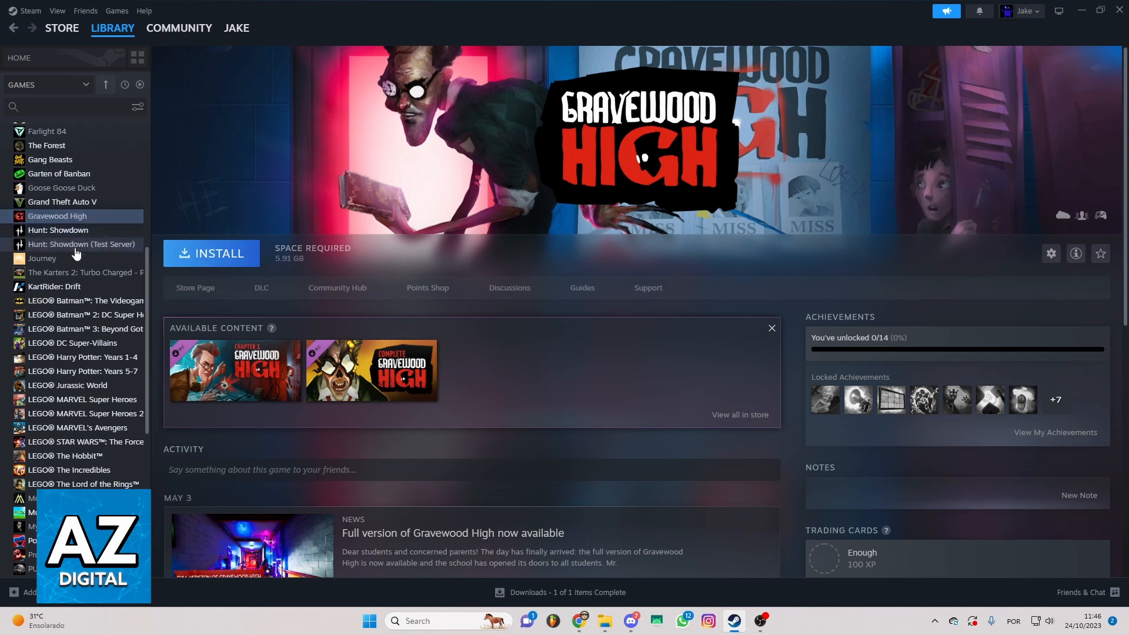
scroll("up", 3)
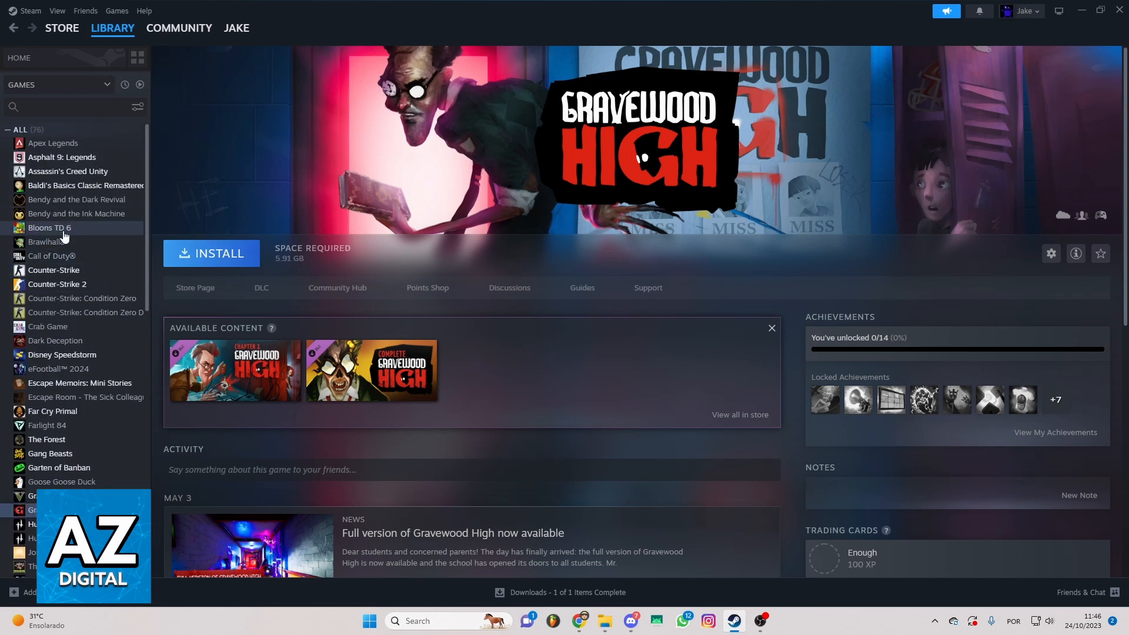
mouse_move(46, 244)
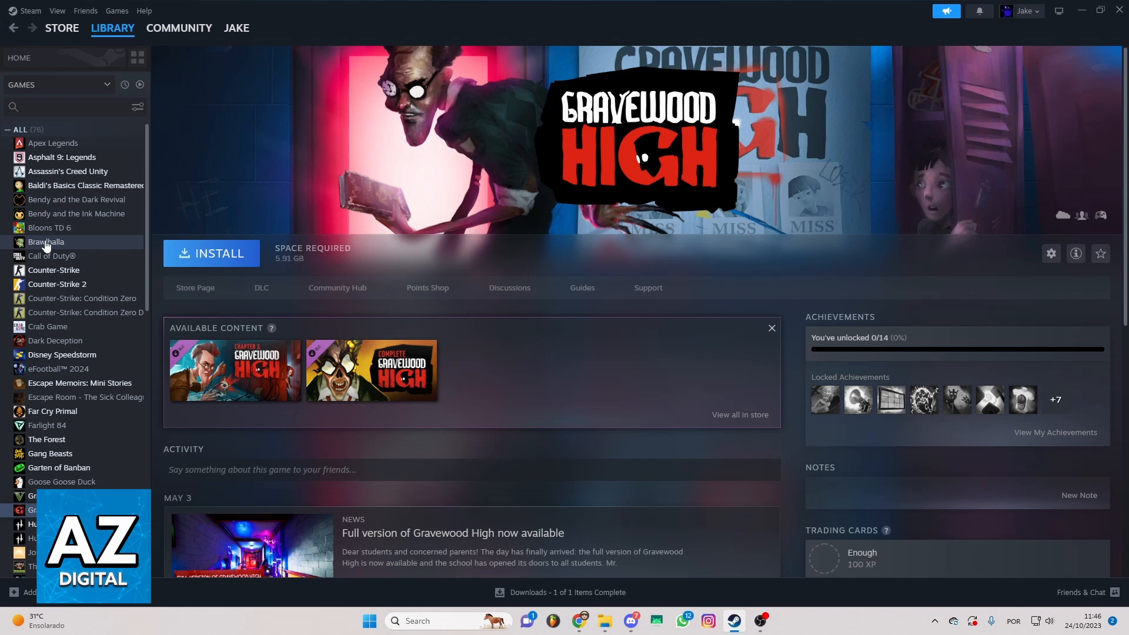
mouse_move(86, 340)
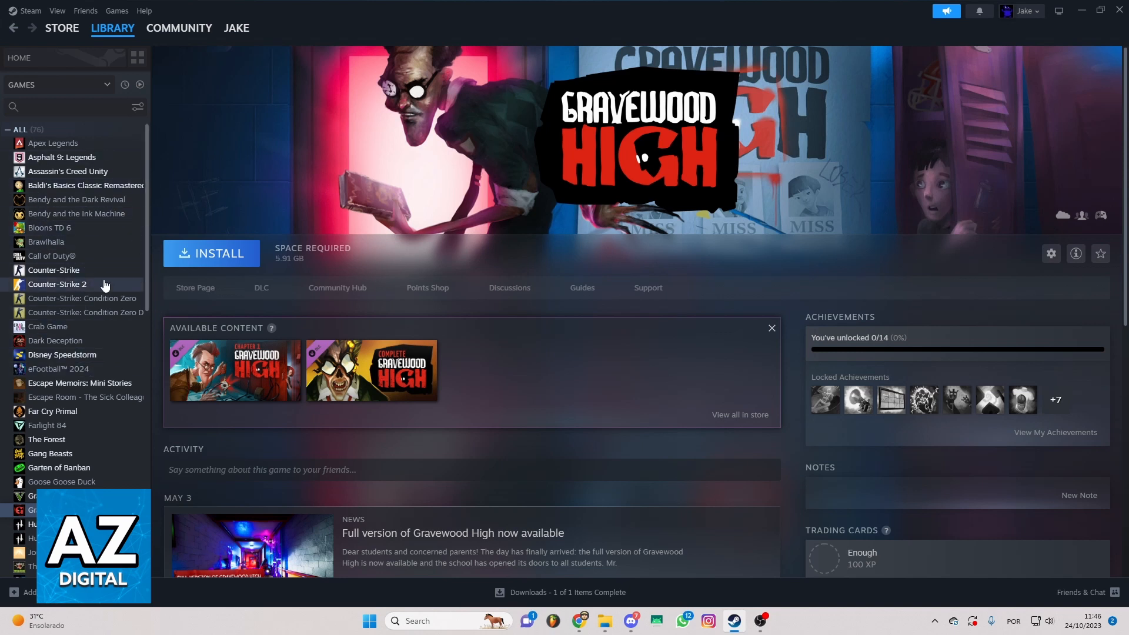
mouse_move(108, 260)
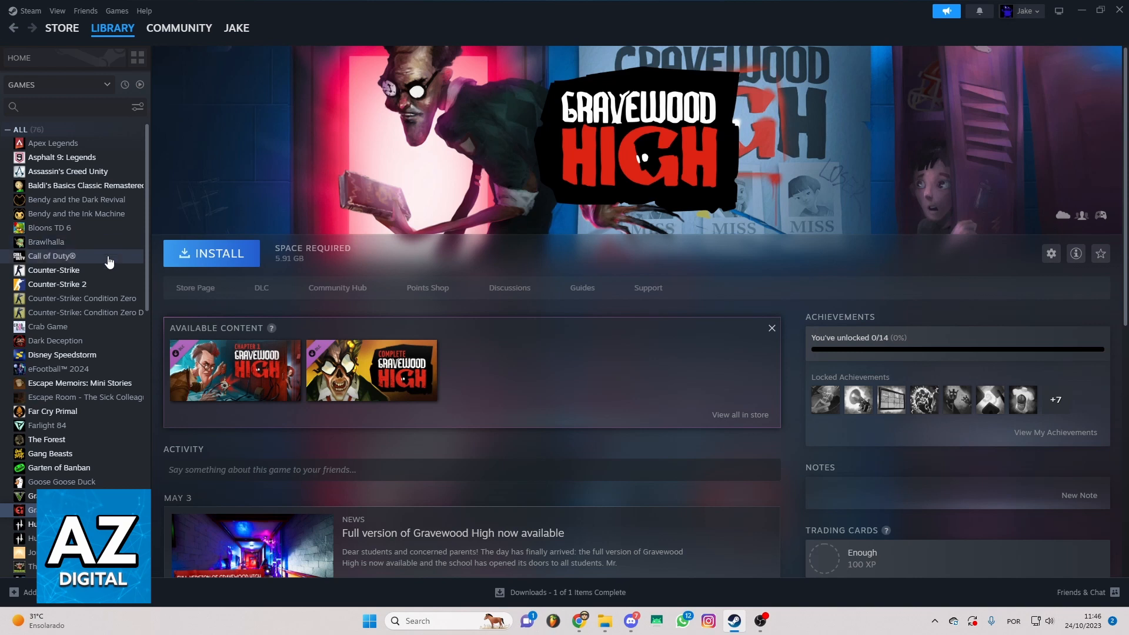
mouse_move(108, 241)
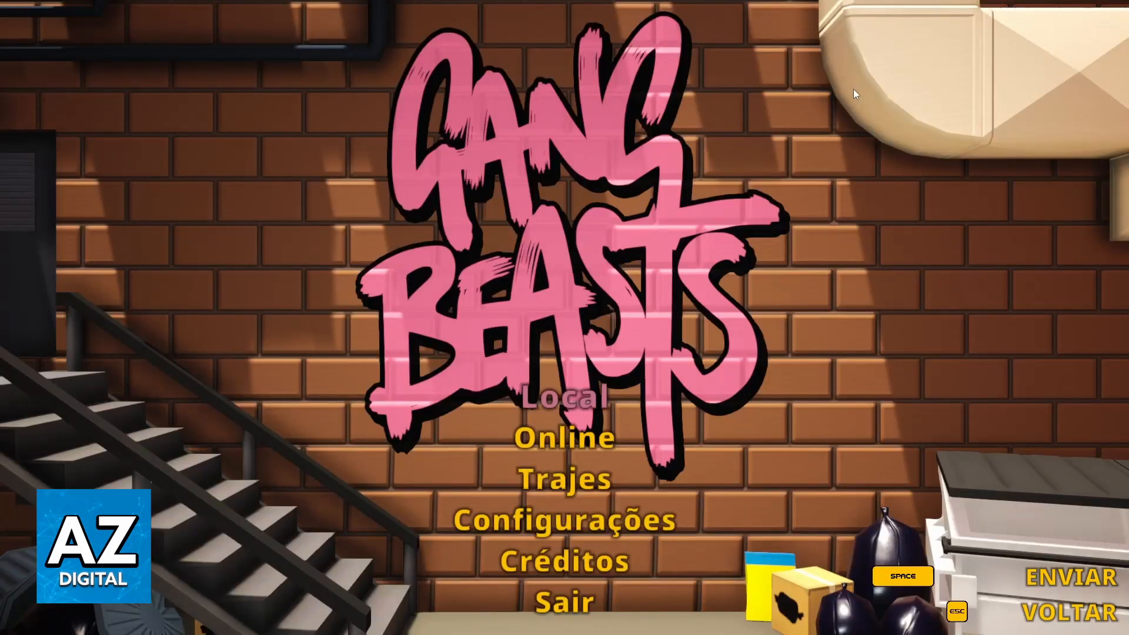
mouse_move(925, 51)
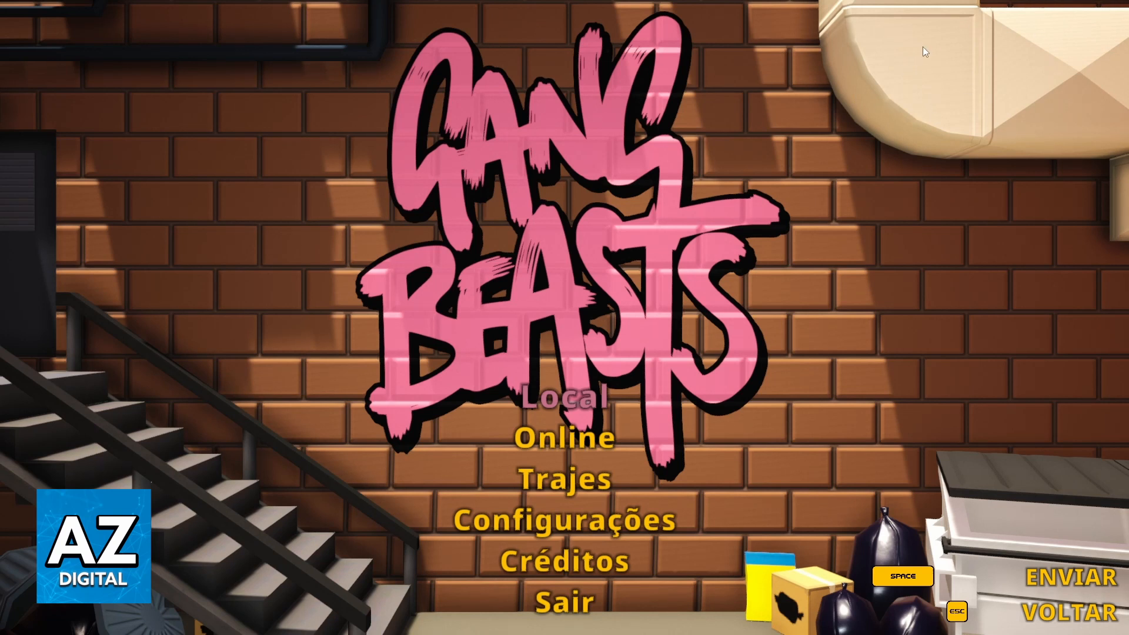
mouse_move(814, 29)
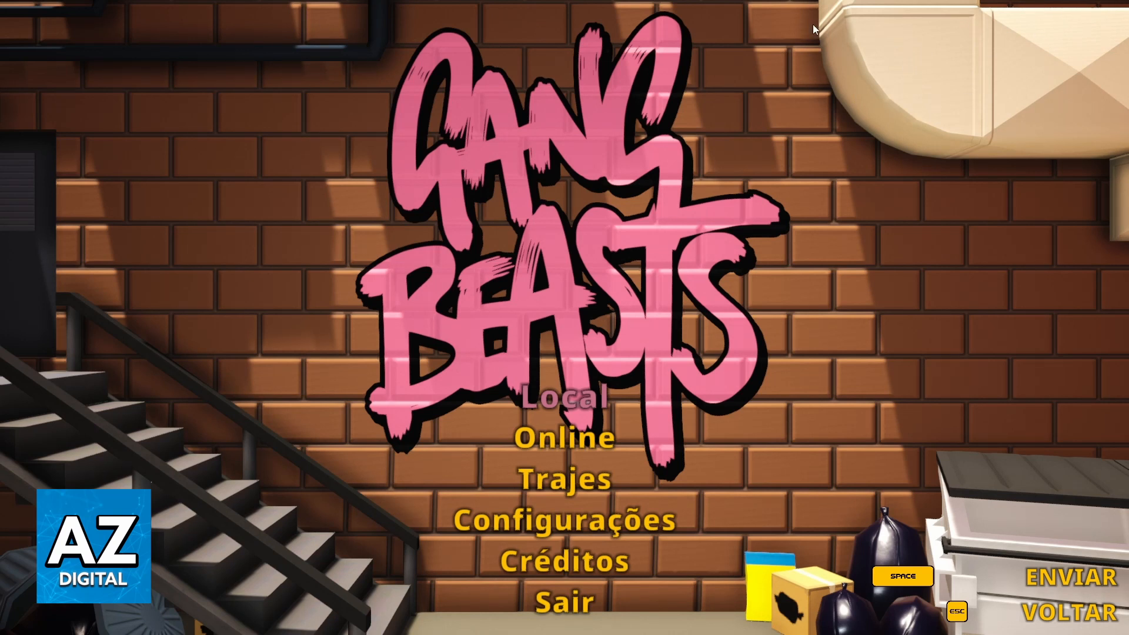
mouse_move(478, 81)
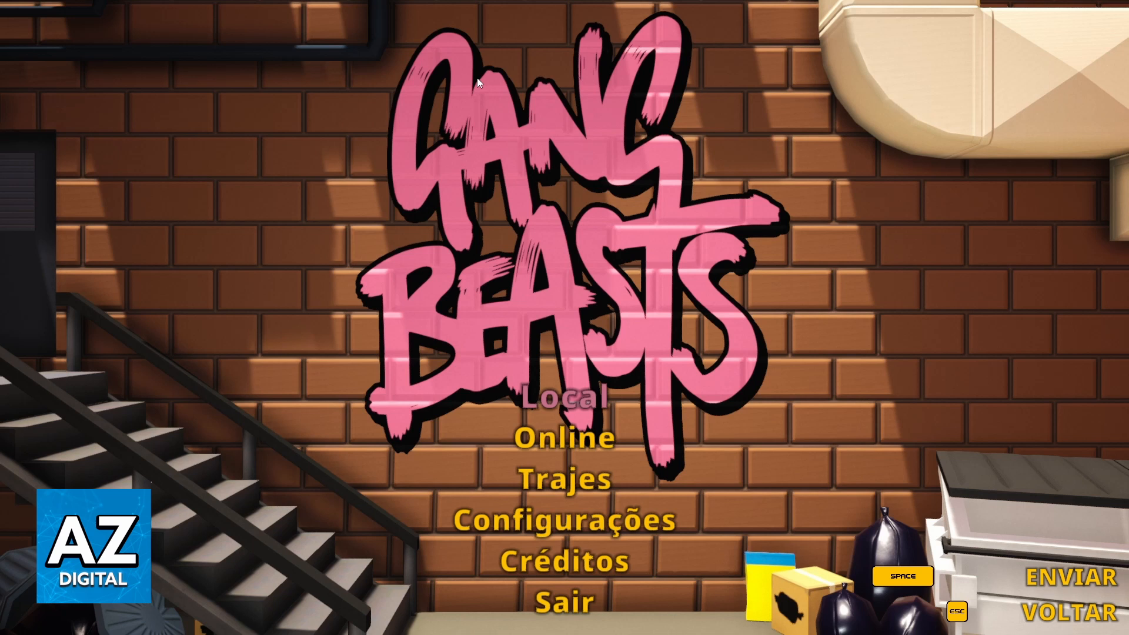
mouse_move(666, 105)
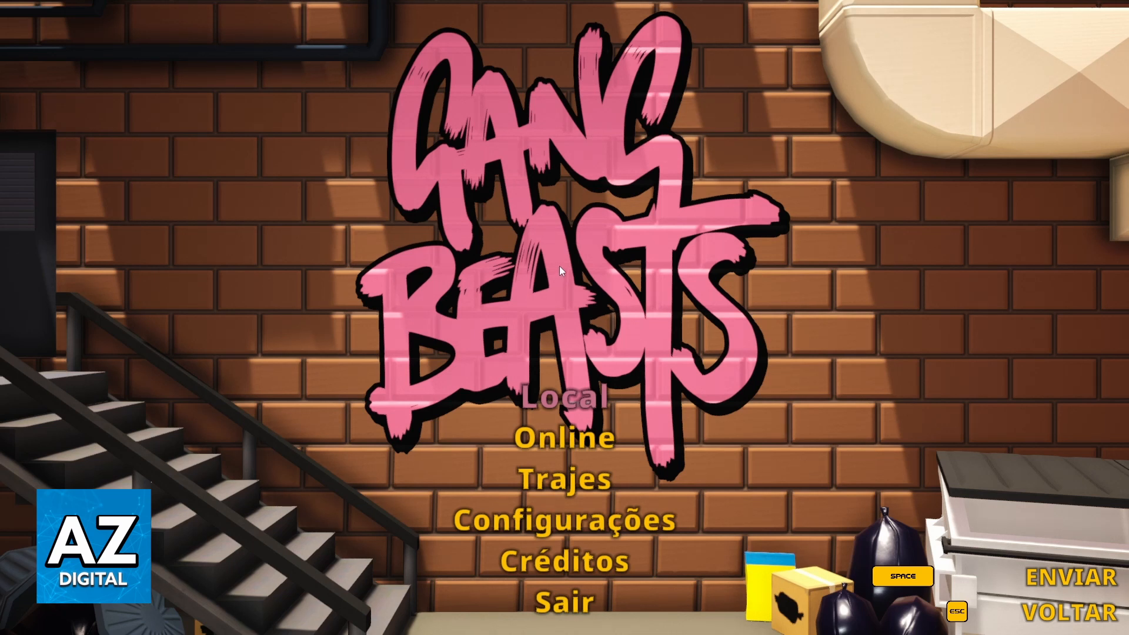
mouse_move(761, 145)
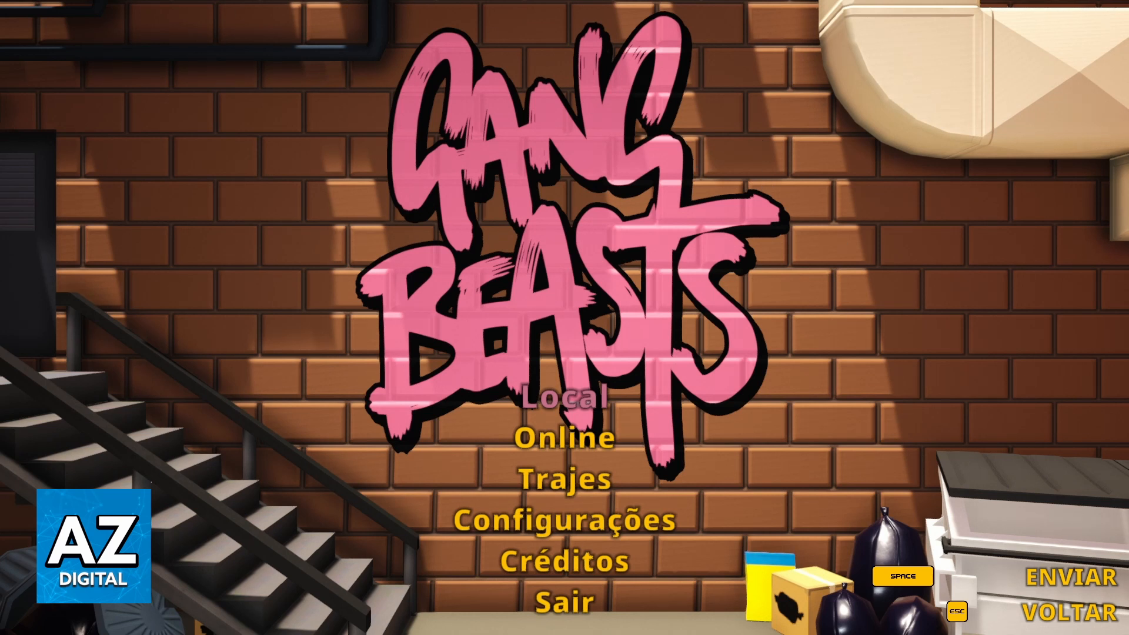
mouse_move(4, 18)
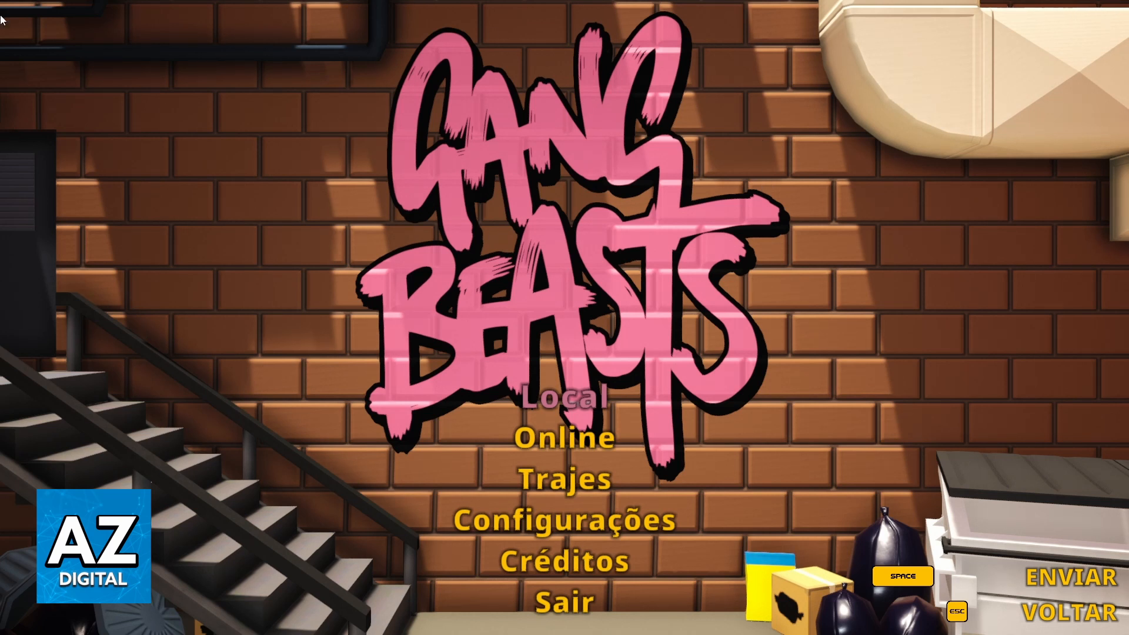
mouse_move(603, 136)
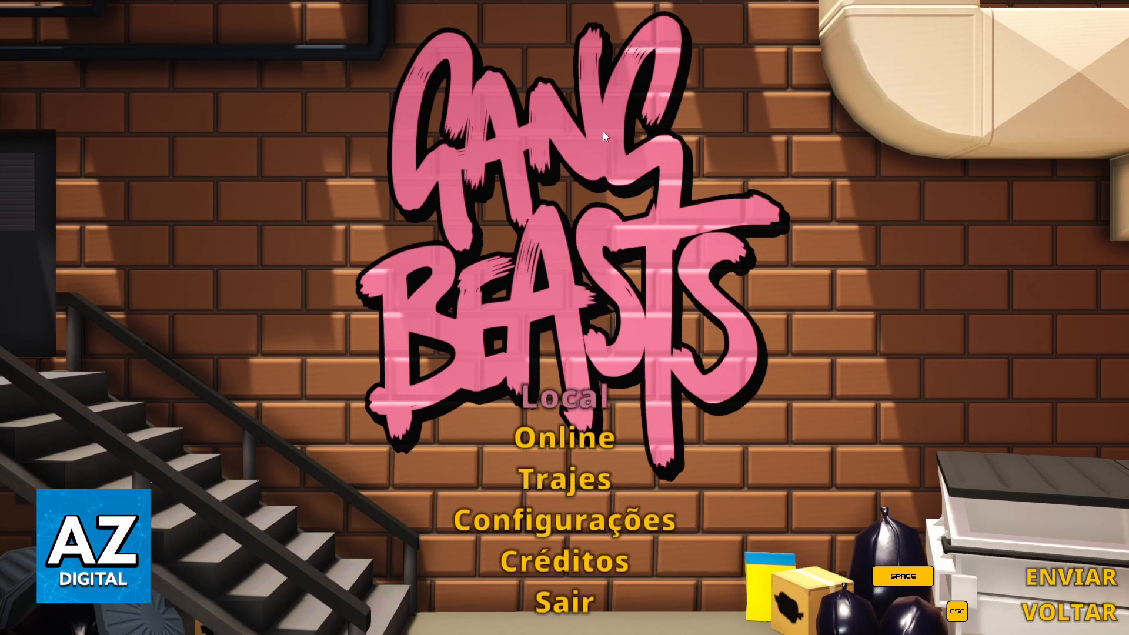
mouse_move(616, 131)
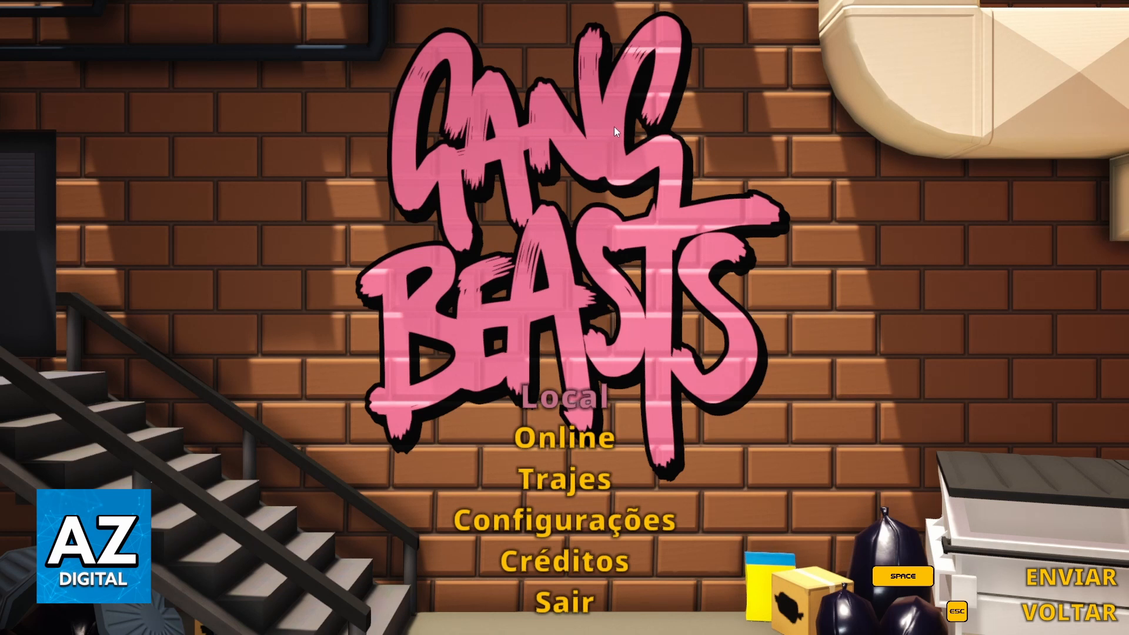
- Bring up the Steam overlay over the Gang Beasts main menu with Shift+Tab
key("shift+tab")
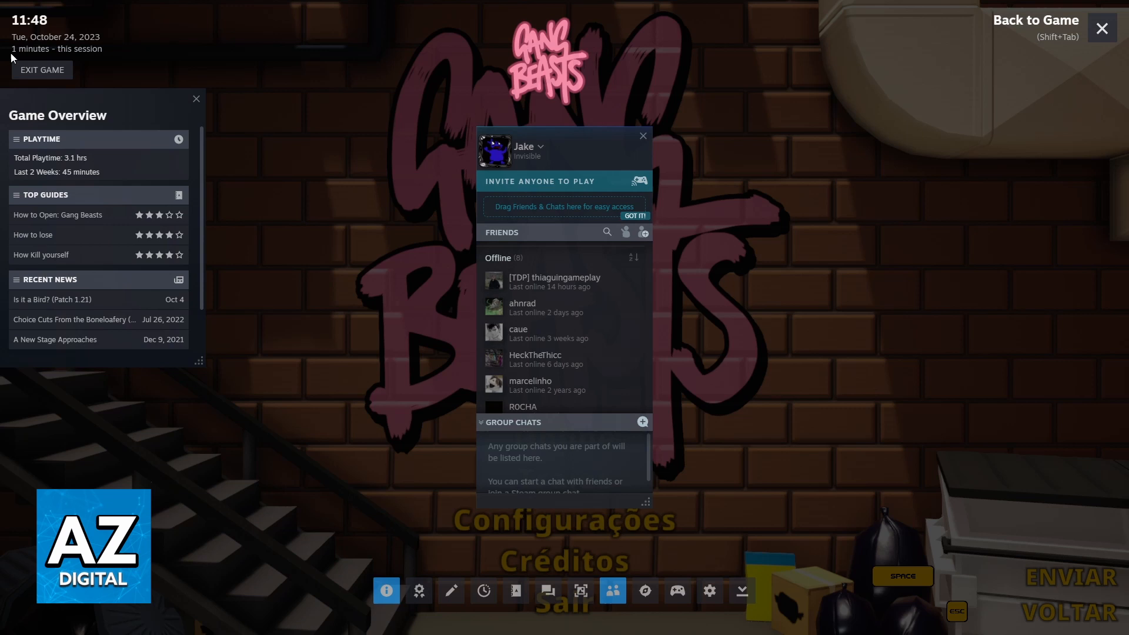
mouse_move(536, 92)
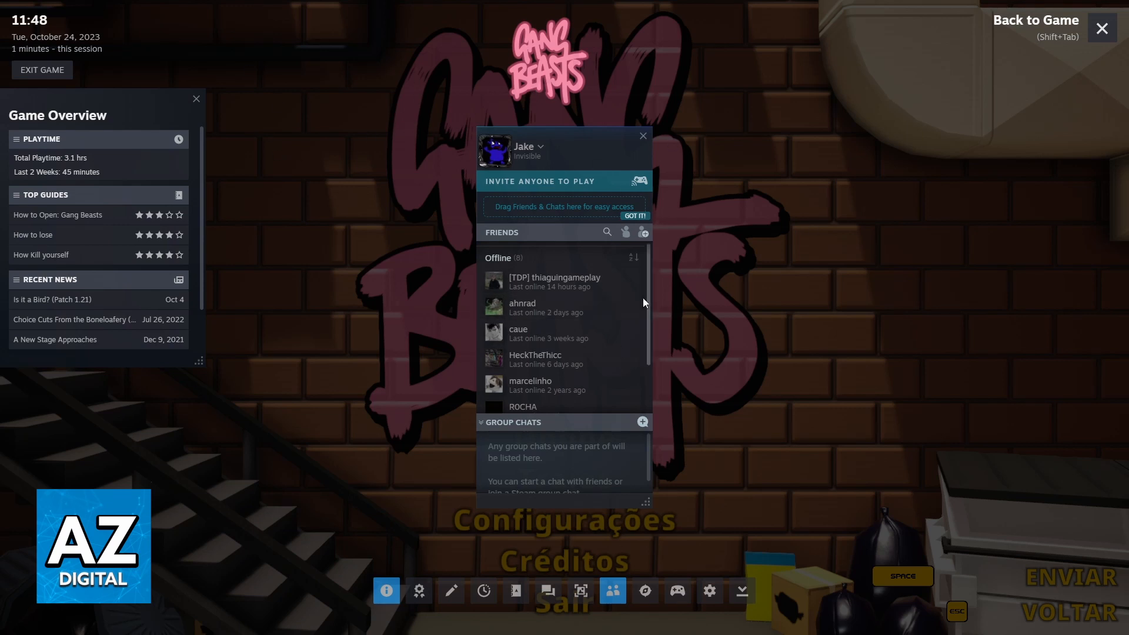
mouse_move(545, 280)
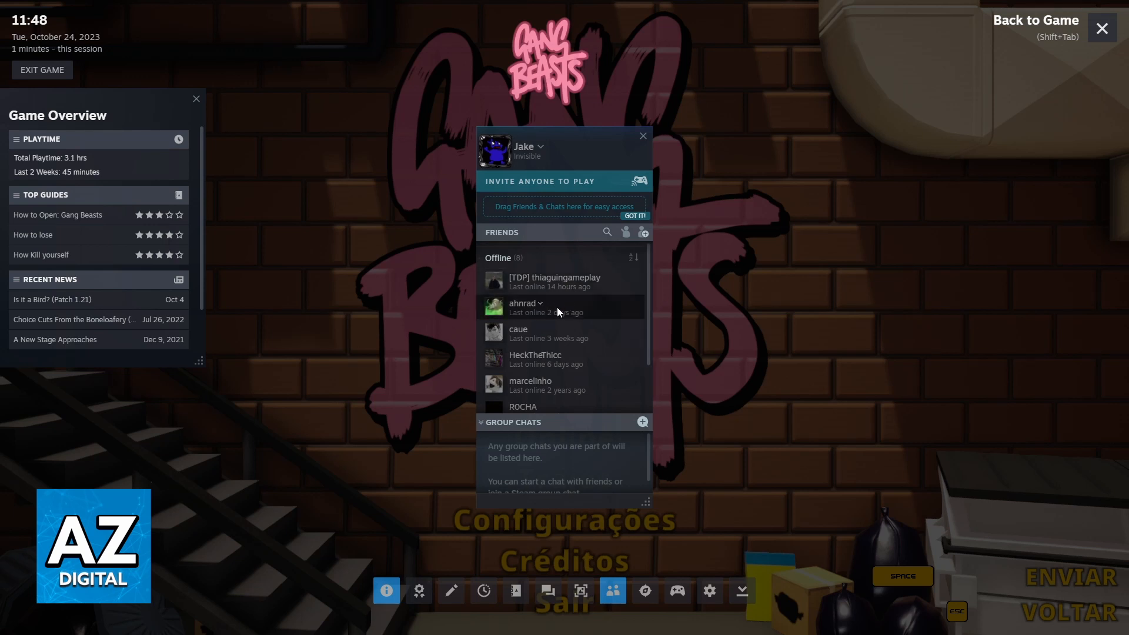
mouse_move(601, 286)
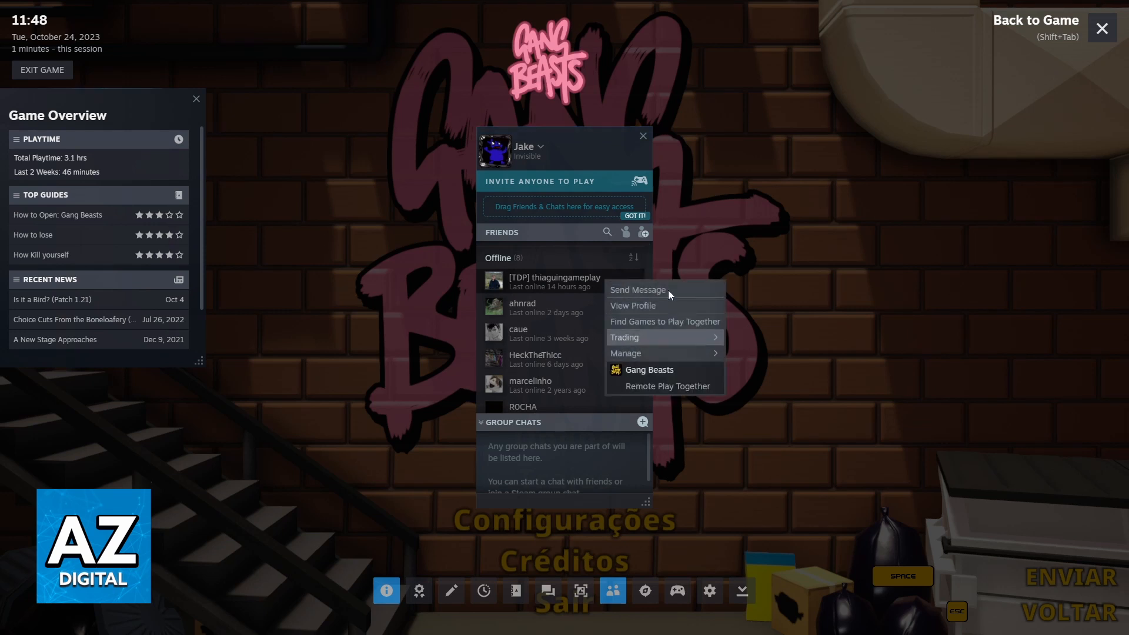
mouse_move(636, 321)
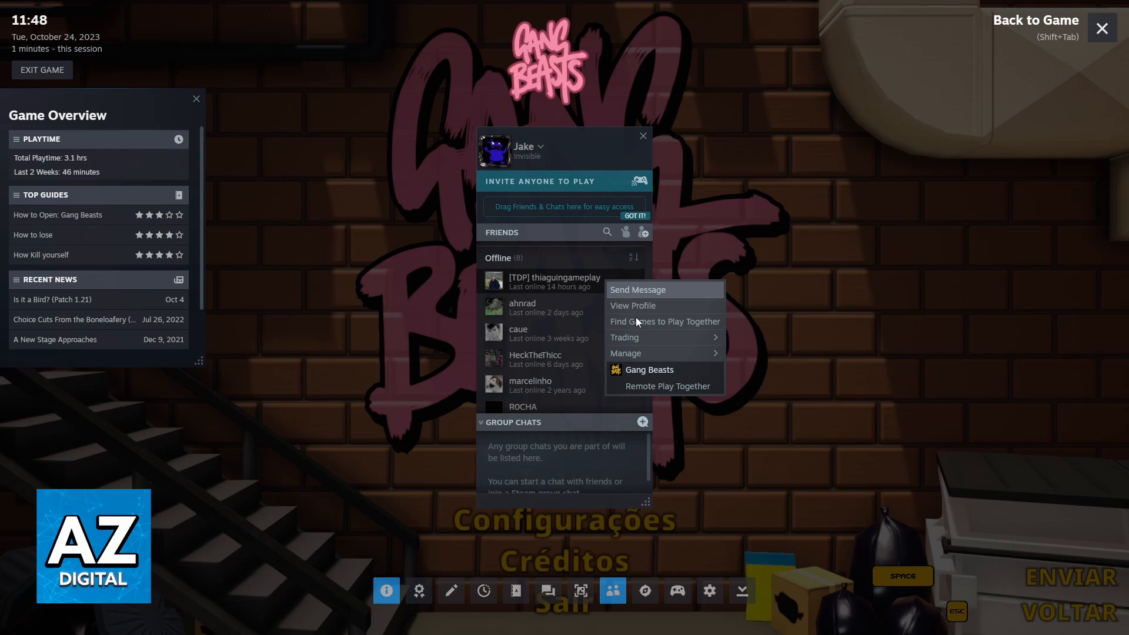
mouse_move(609, 317)
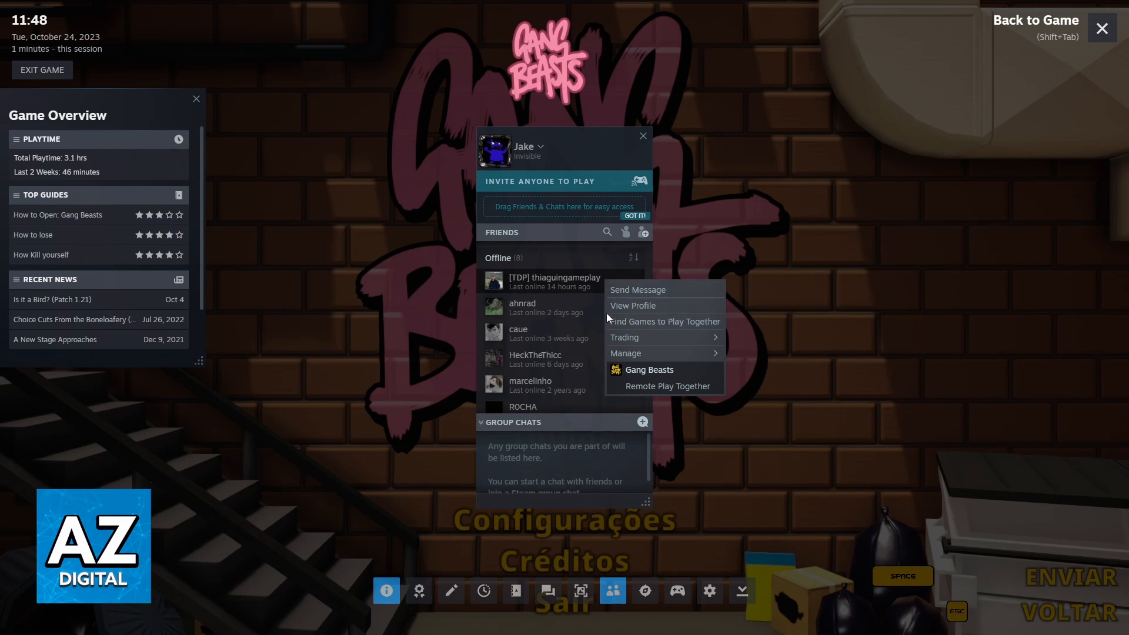
mouse_move(673, 394)
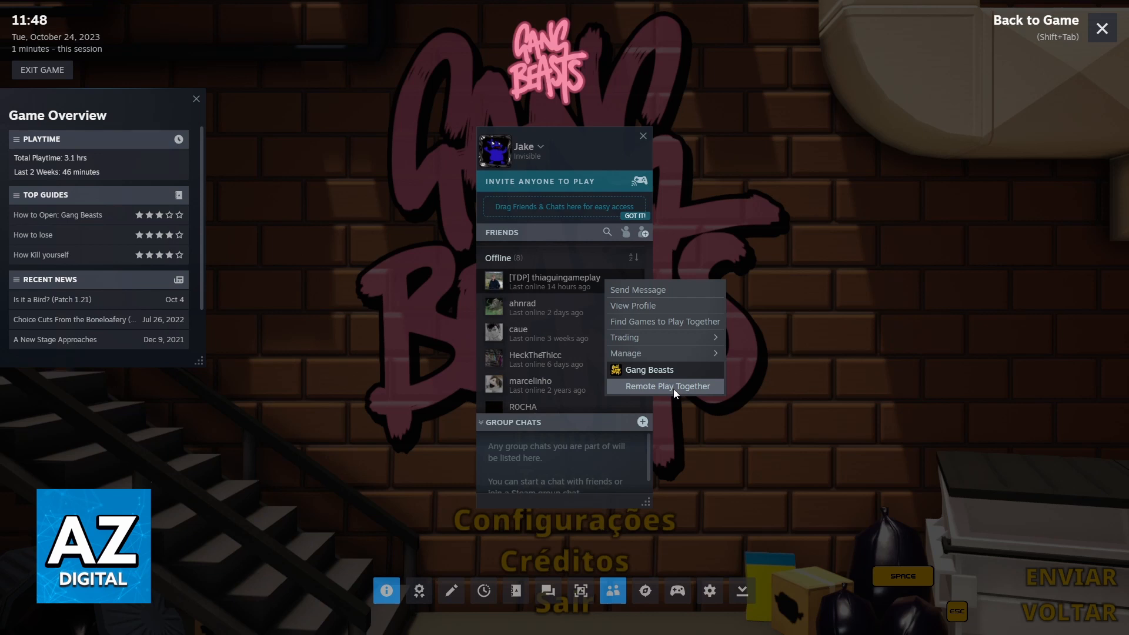
mouse_move(388, 173)
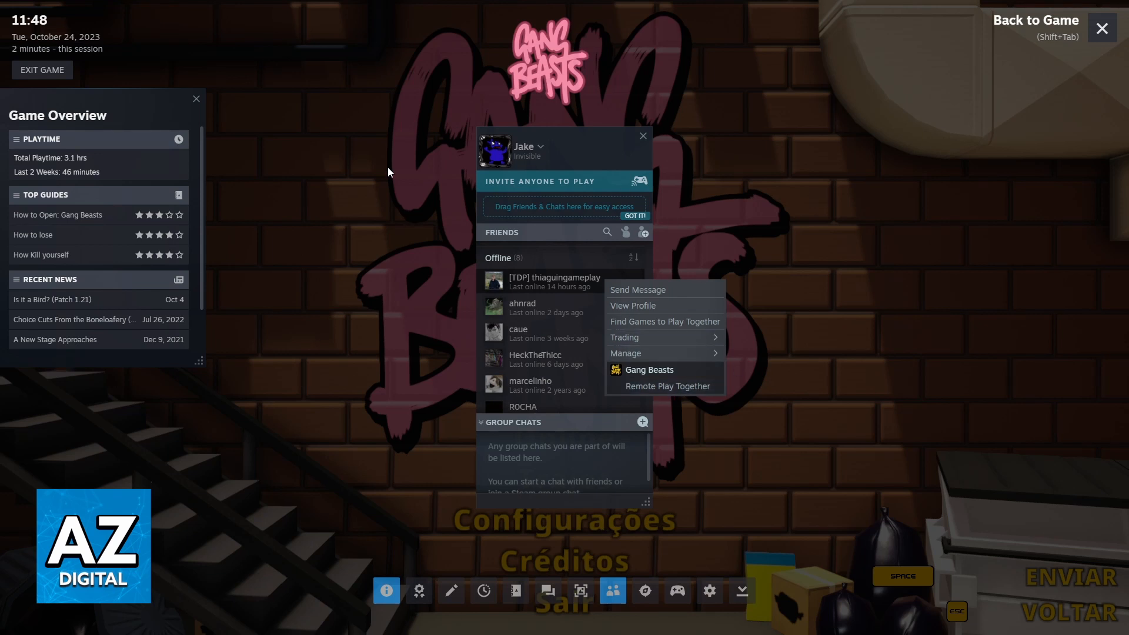
mouse_move(841, 124)
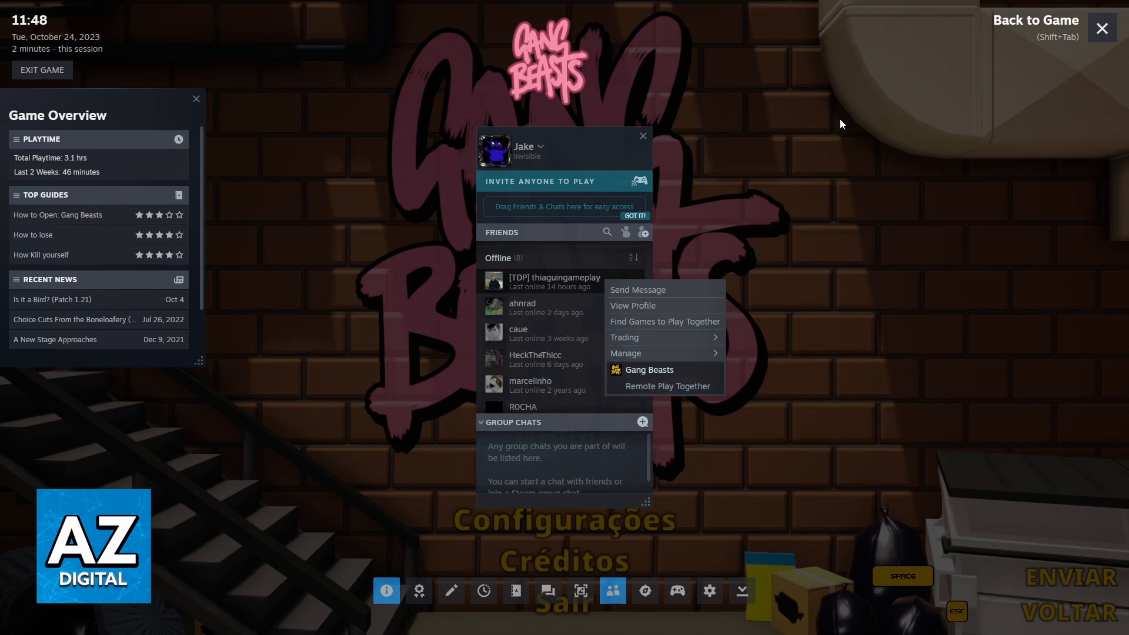
mouse_move(664, 386)
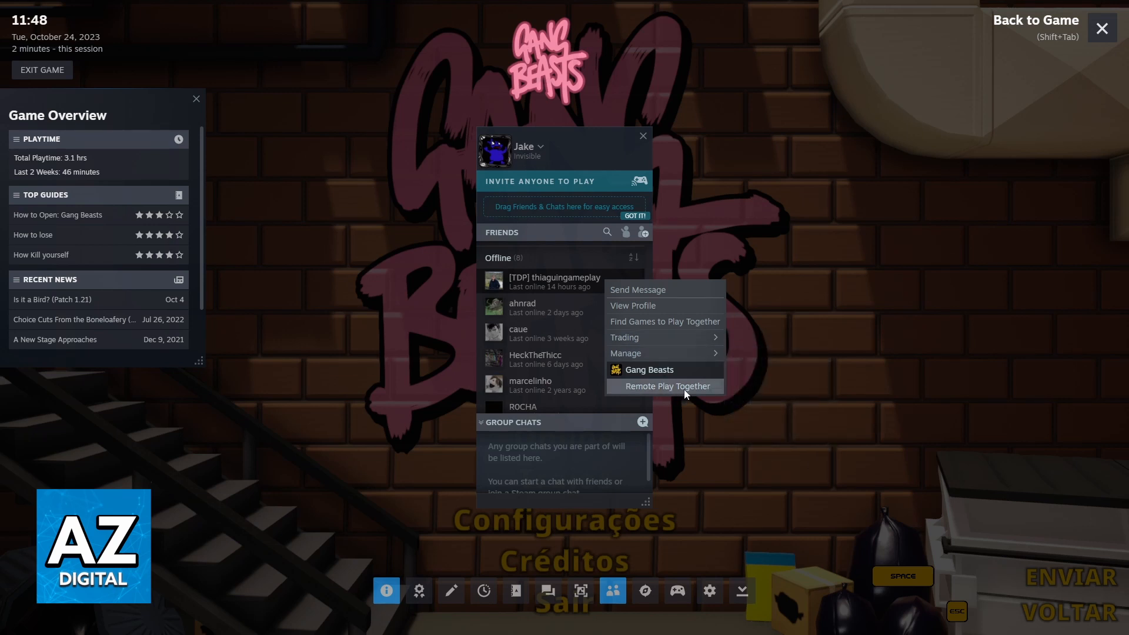
mouse_move(677, 389)
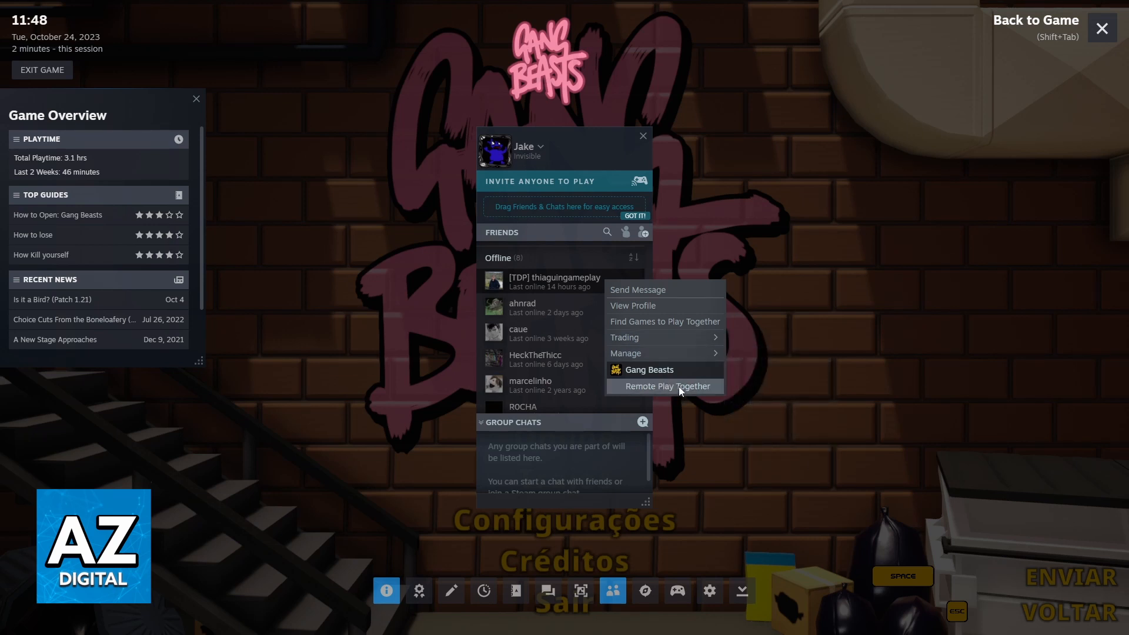
mouse_move(447, 62)
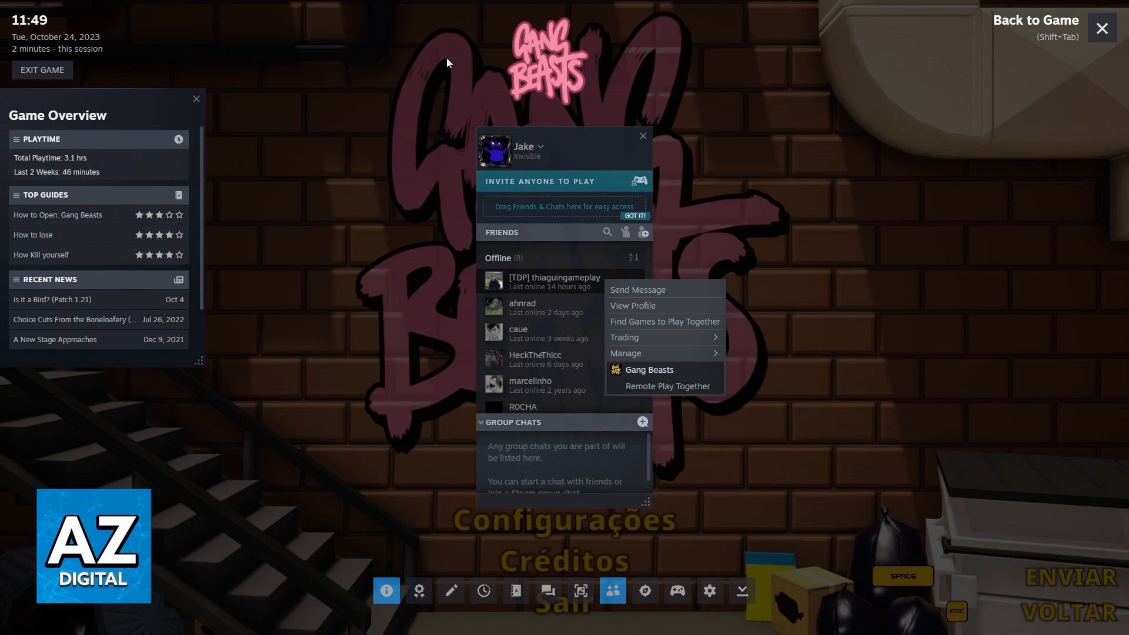
mouse_move(550, 225)
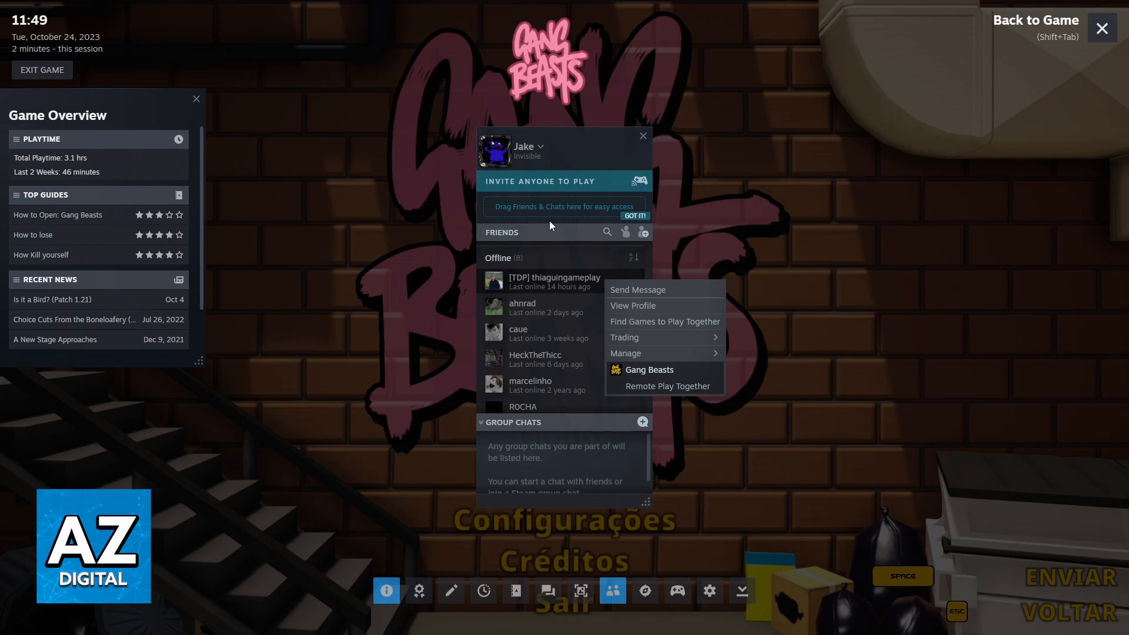
mouse_move(636, 200)
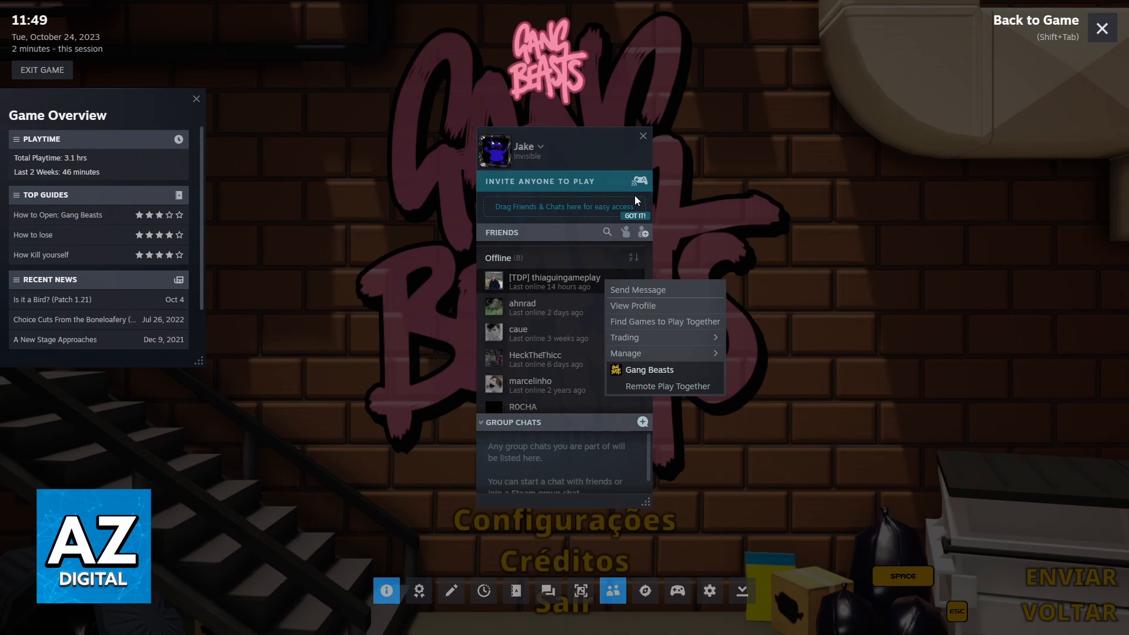
mouse_move(578, 262)
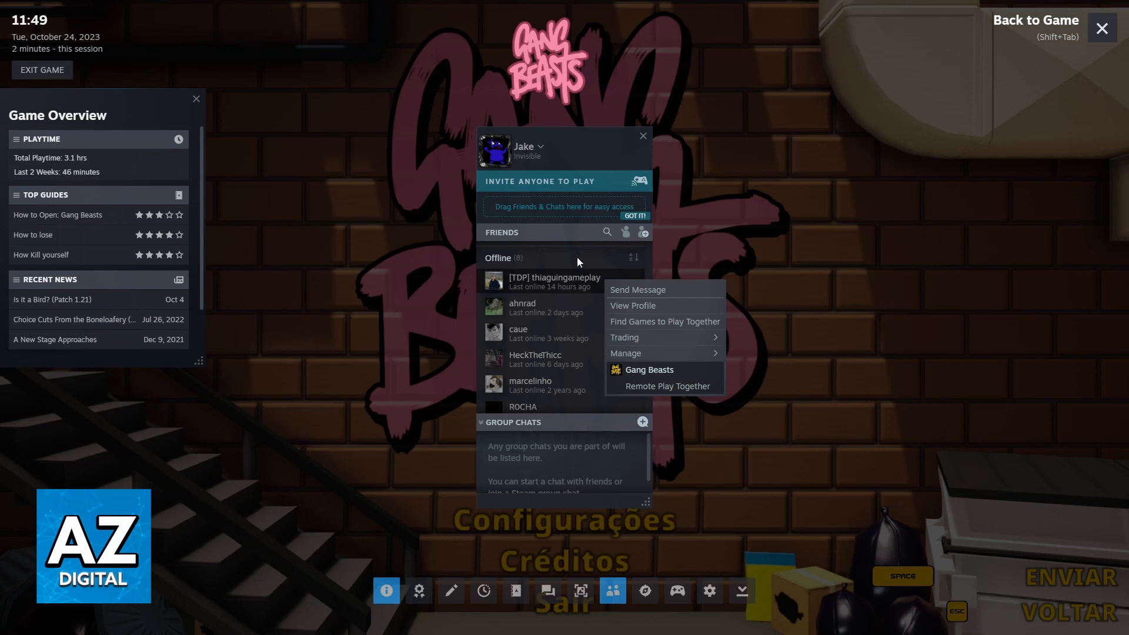
mouse_move(519, 221)
type("p")
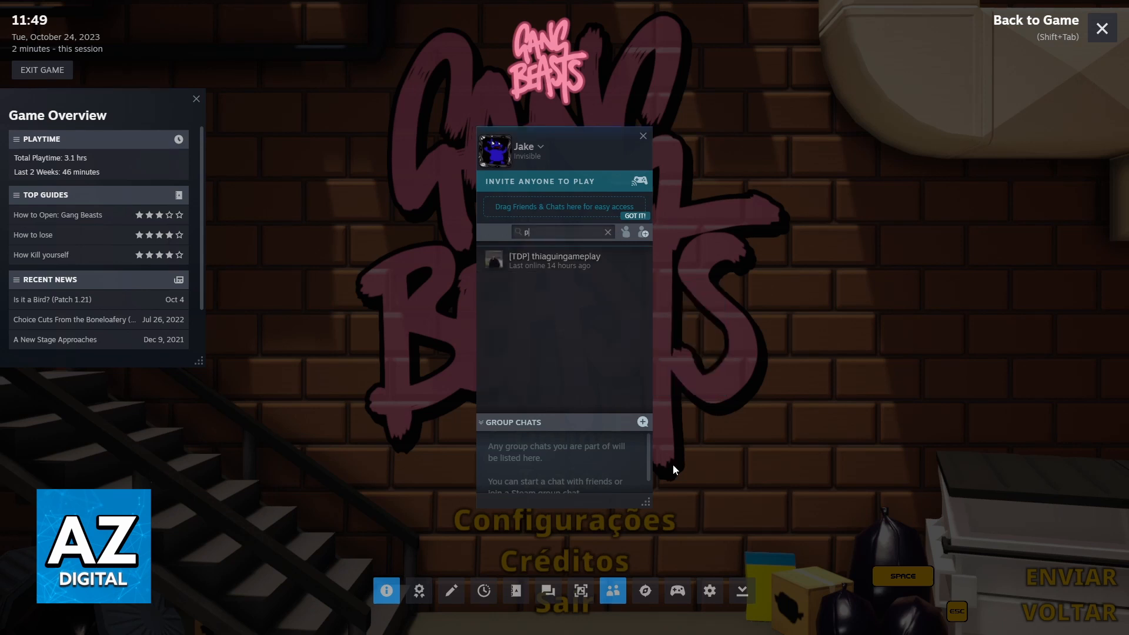
- Clear the overlay's friends search to show all offline friends again
left_click(607, 231)
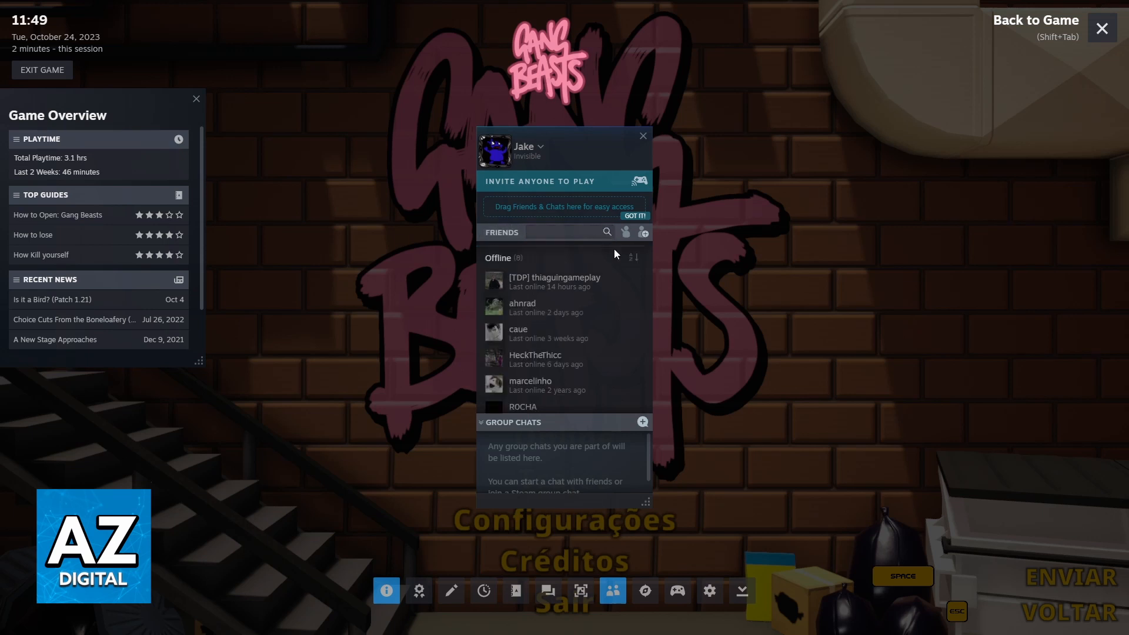